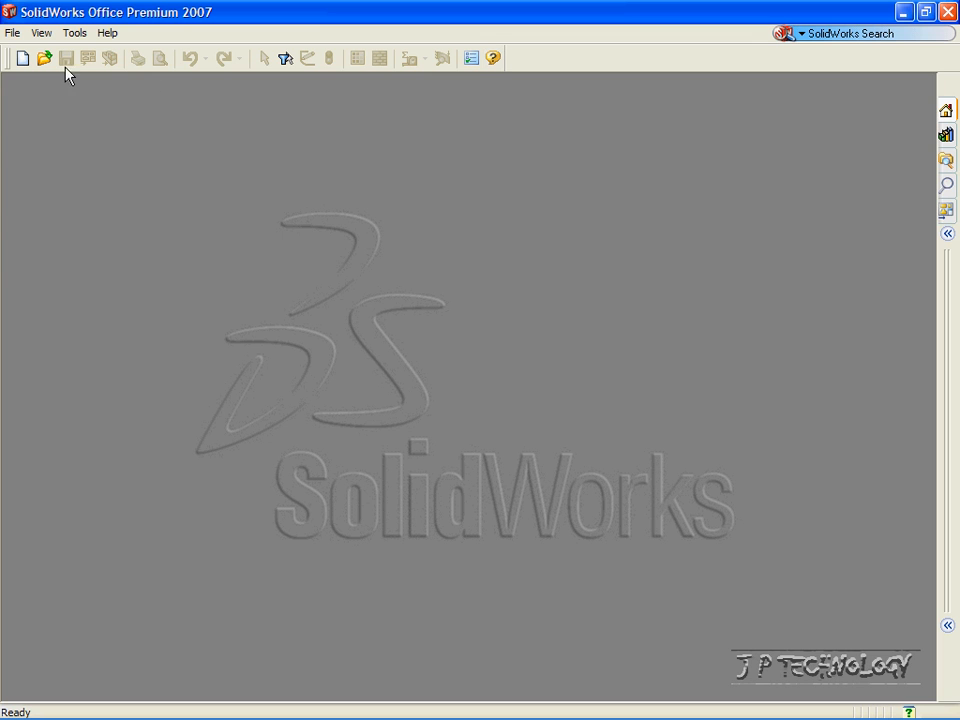
# Create a new part from the PART-MM-ANSI-AL6061 template.
pyautogui.click(12, 32)
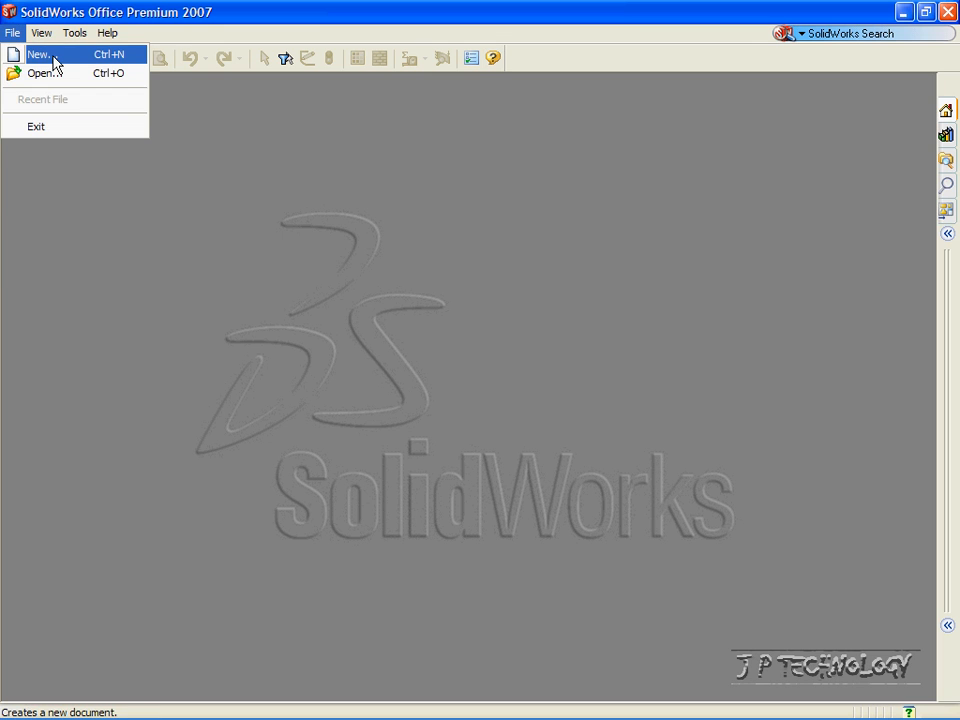
pyautogui.click(38, 54)
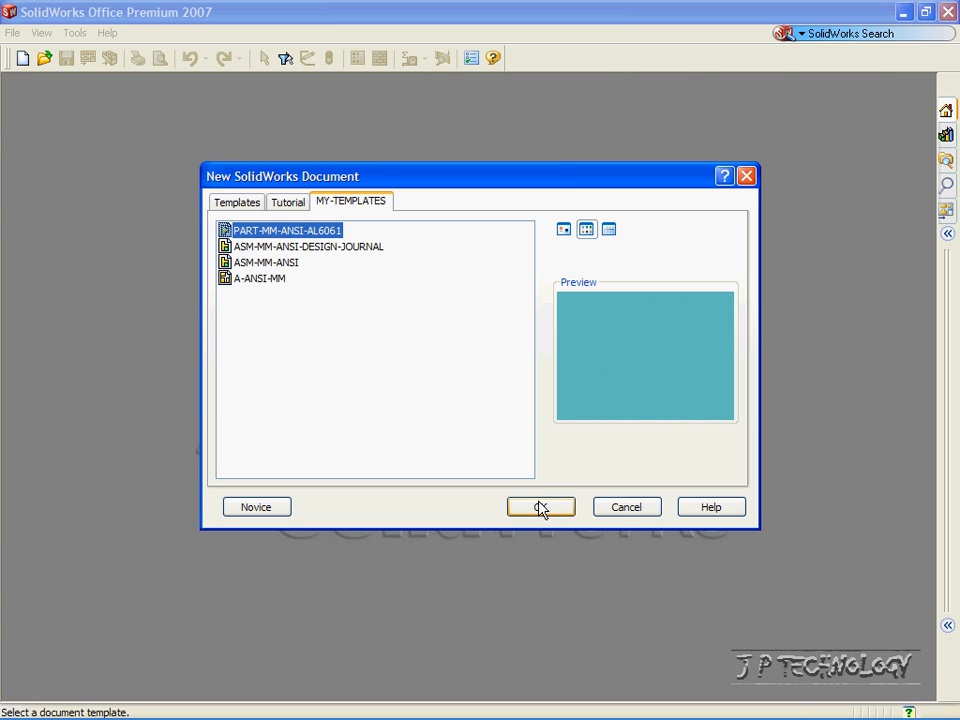
pyautogui.click(540, 508)
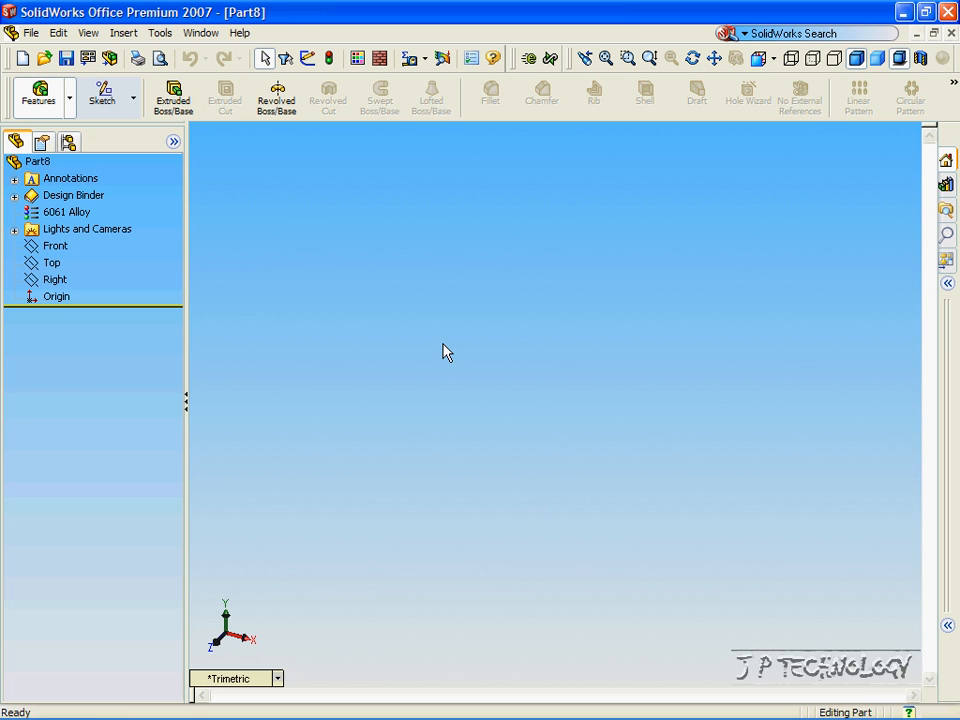
pyautogui.moveTo(364, 304)
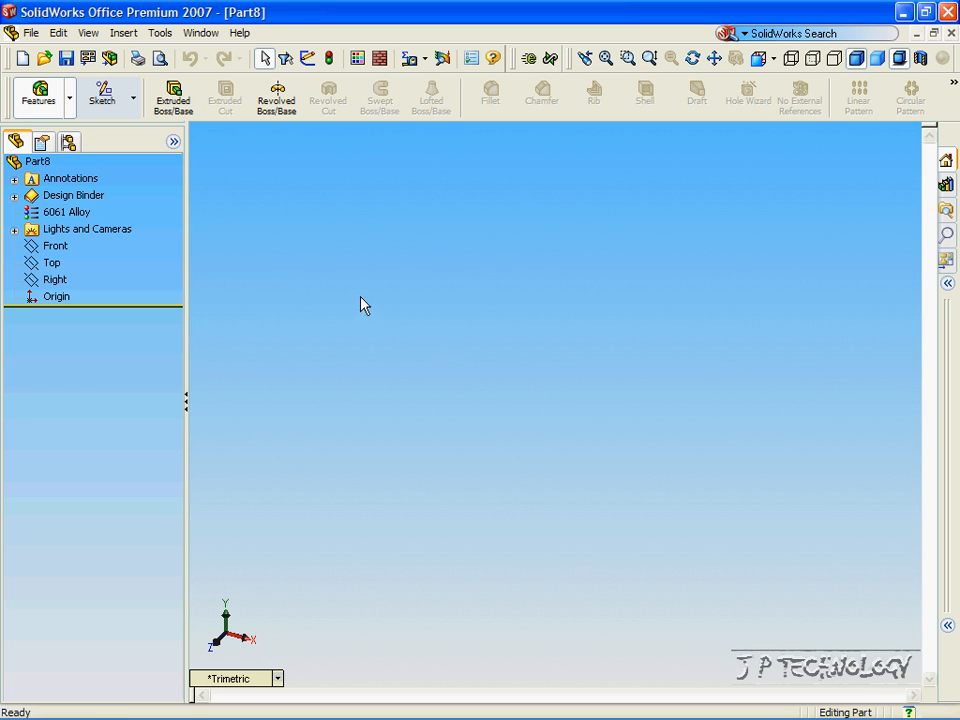
pyautogui.moveTo(340, 284)
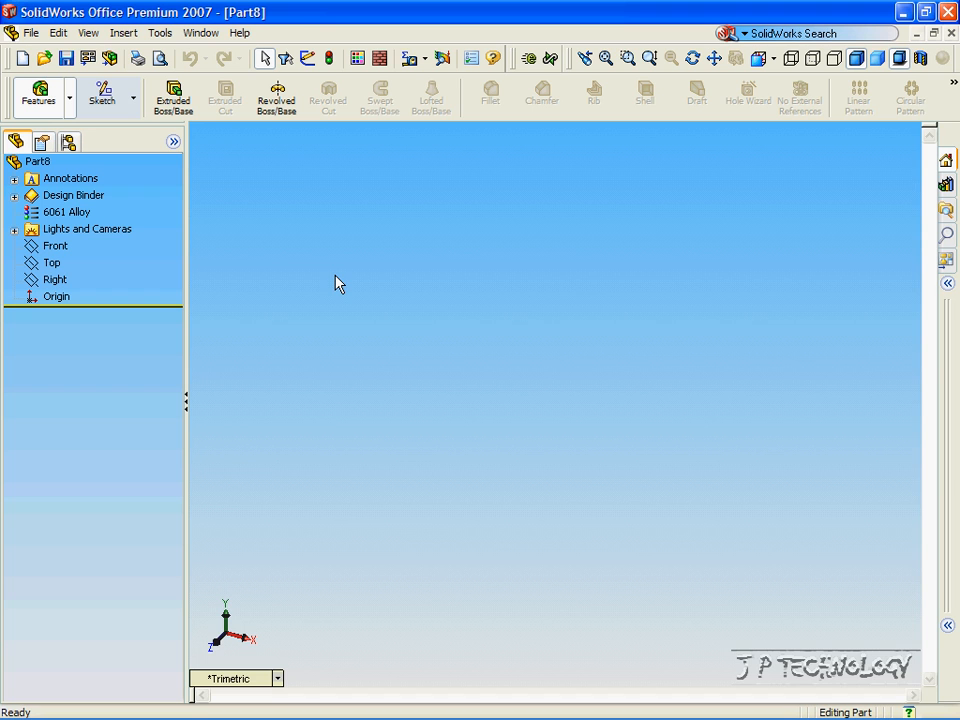
pyautogui.moveTo(188, 262)
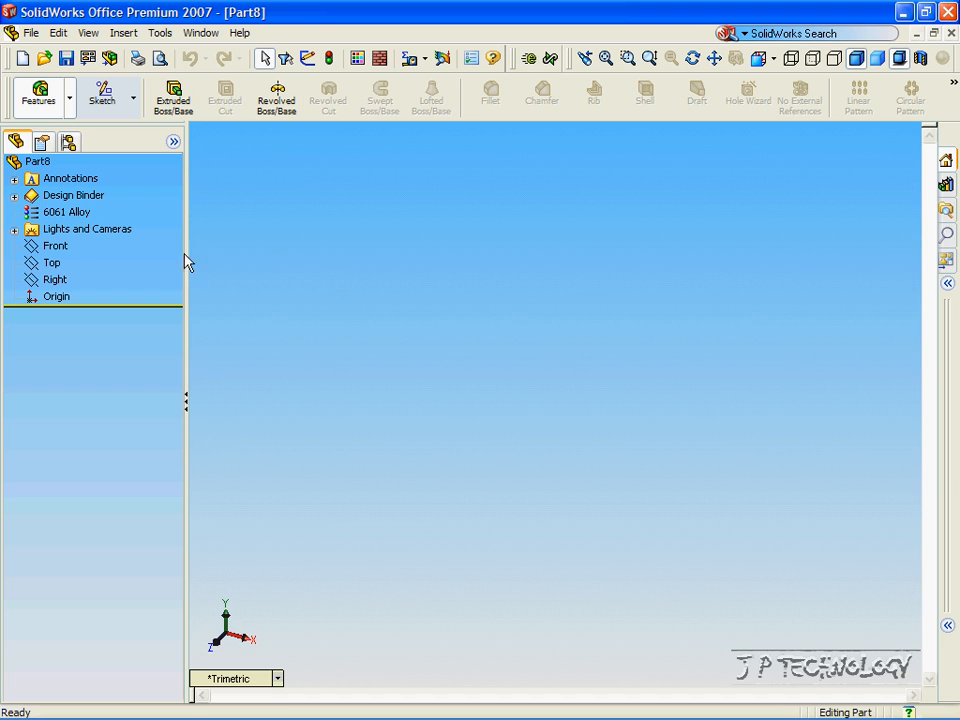
# Sketch a radius-50 circle on the Front plane as Sketch1 and close the sketch.
pyautogui.click(56, 246)
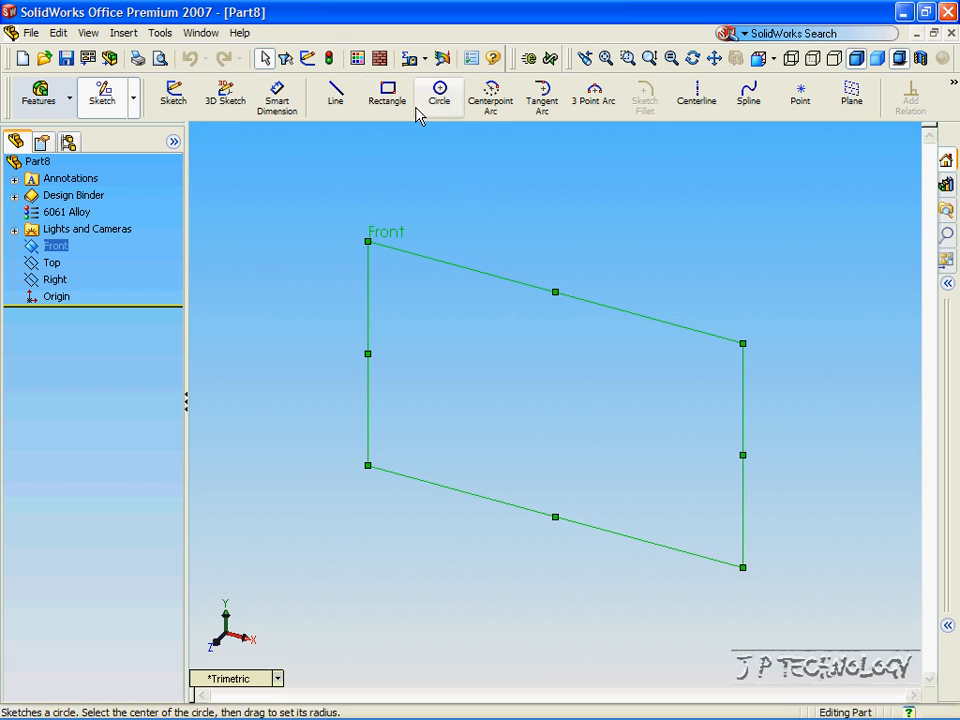
pyautogui.click(438, 92)
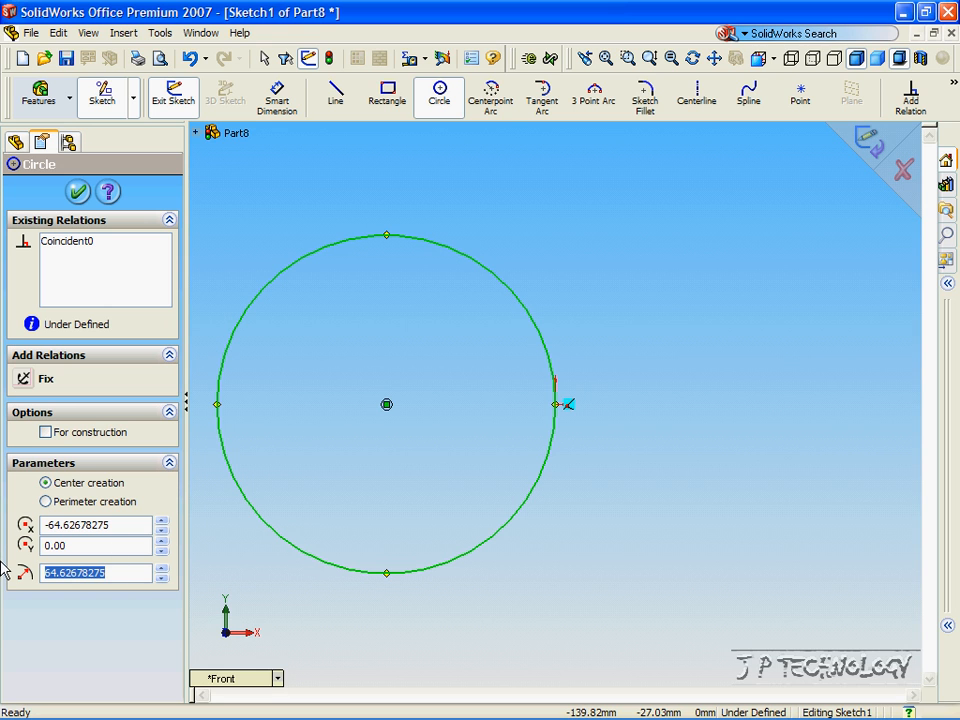
pyautogui.write('50.00')
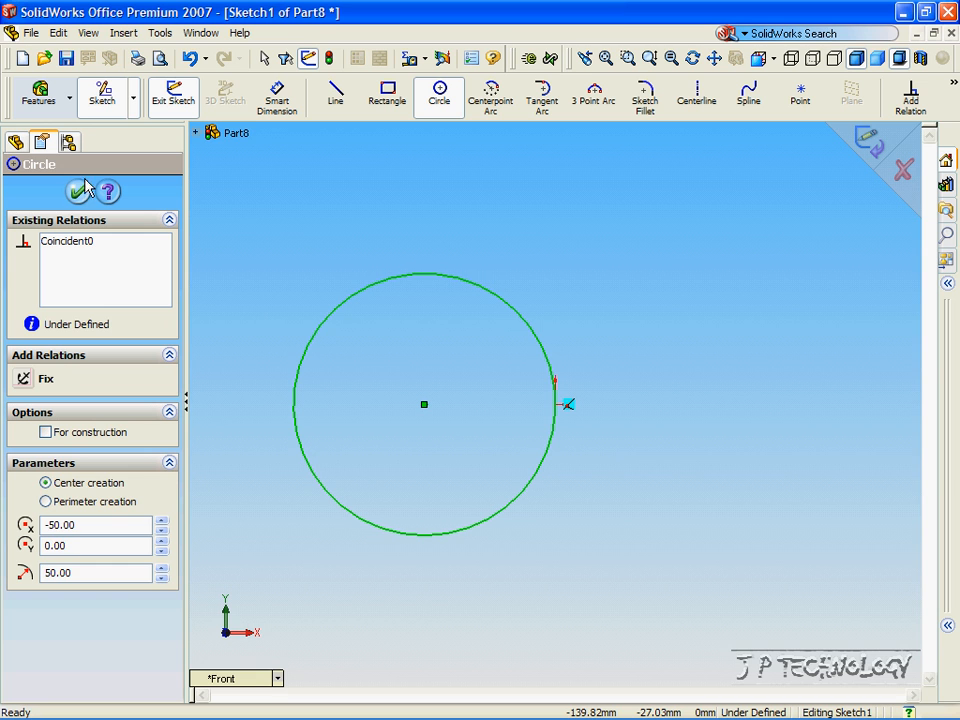
pyautogui.click(80, 192)
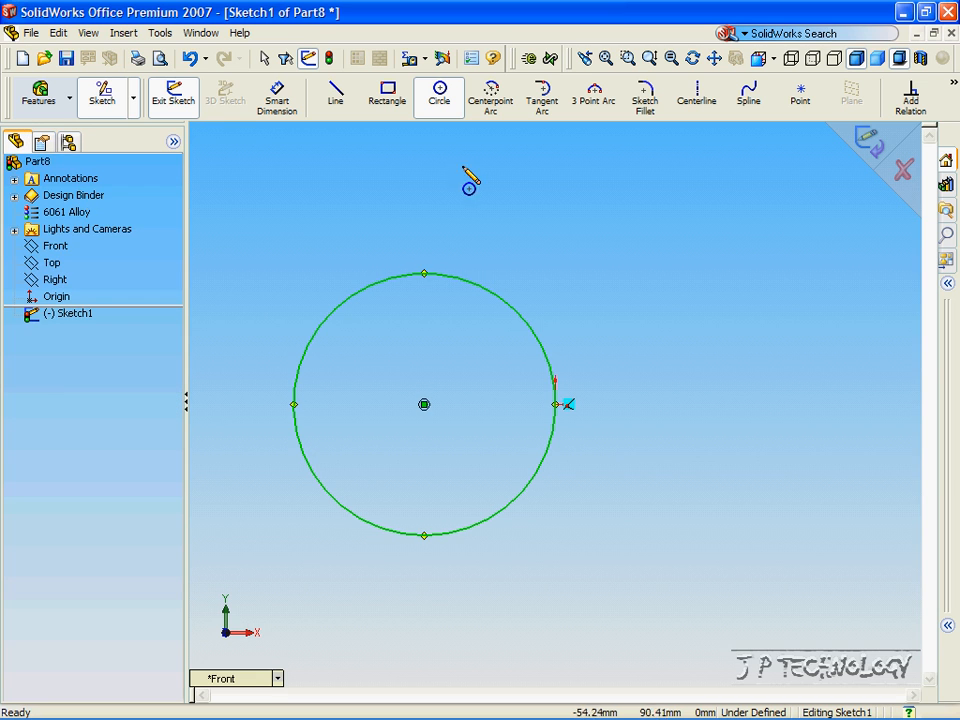
pyautogui.click(172, 96)
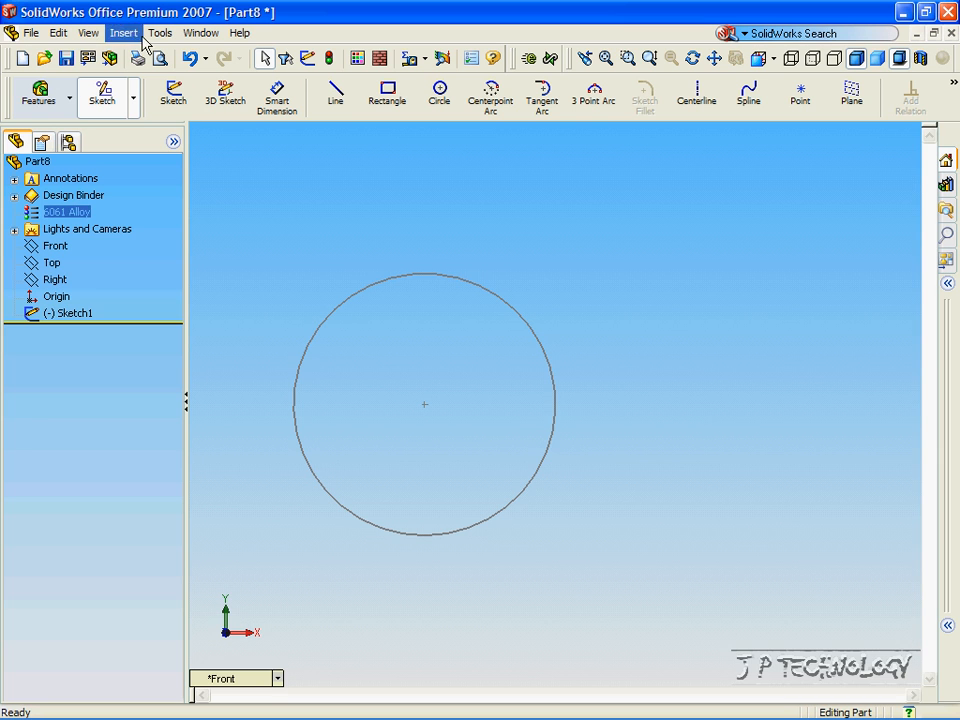
# Select the Front plane and switch to an isometric view.
pyautogui.click(72, 178)
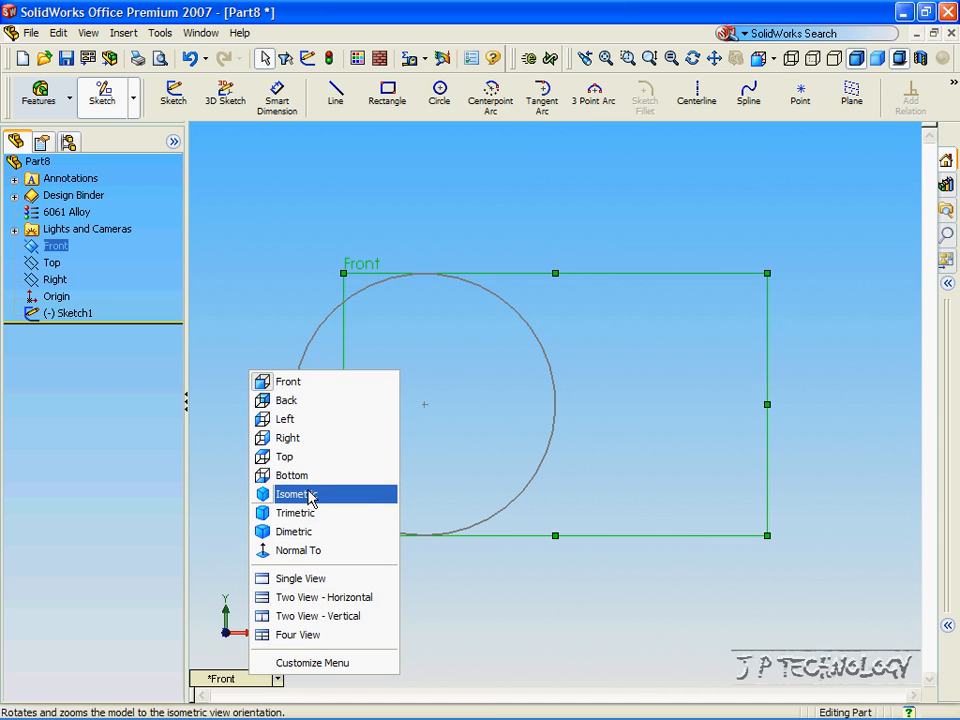
pyautogui.click(294, 494)
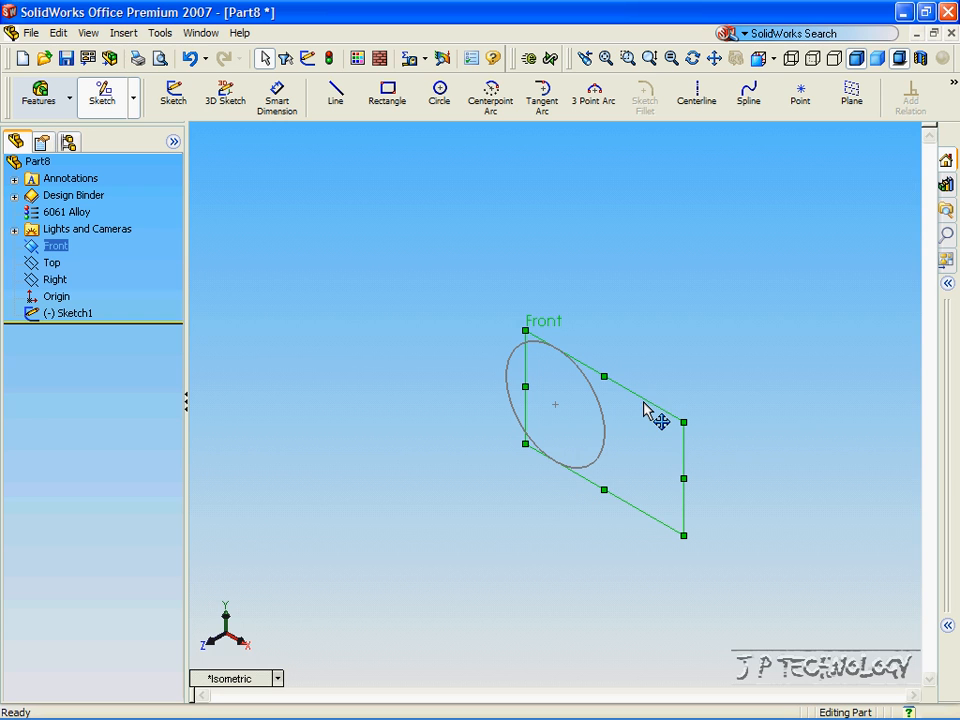
pyautogui.moveTo(540, 478)
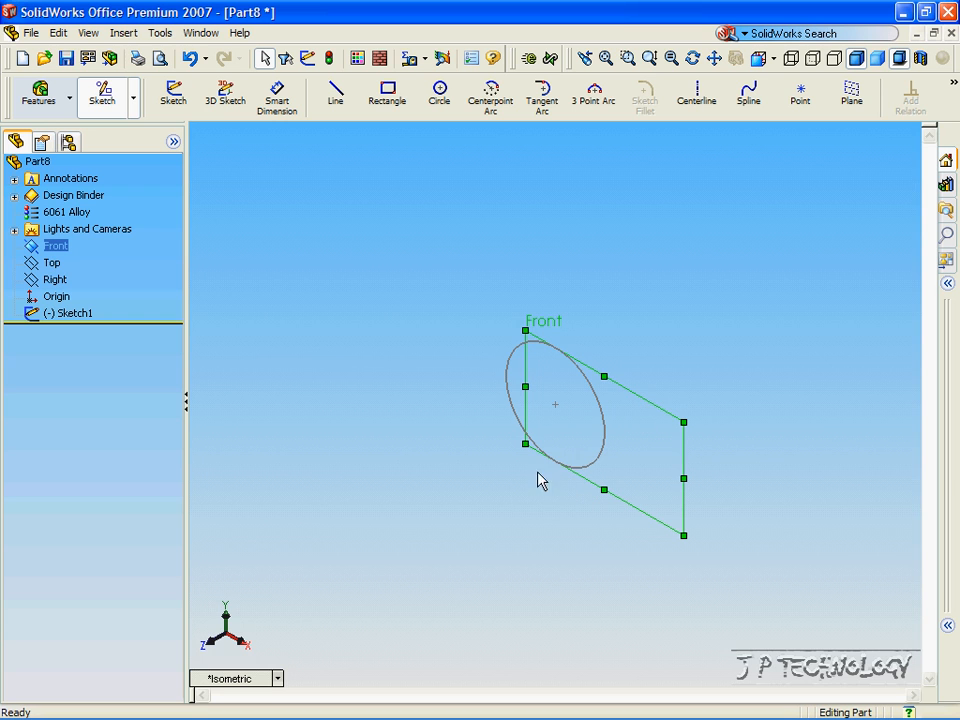
pyautogui.moveTo(448, 534)
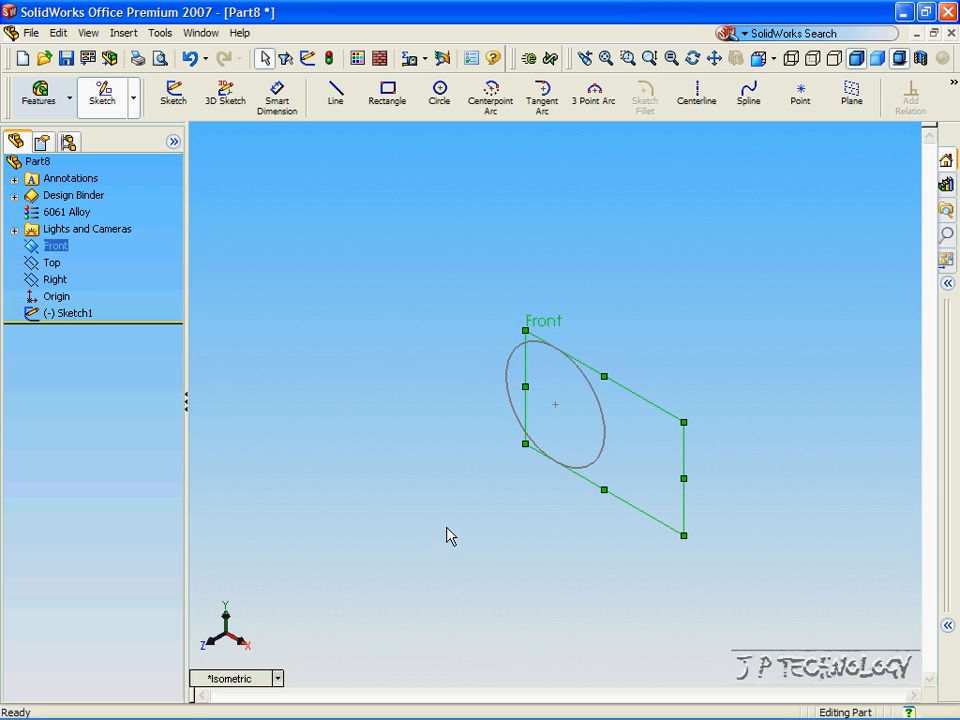
pyautogui.moveTo(364, 396)
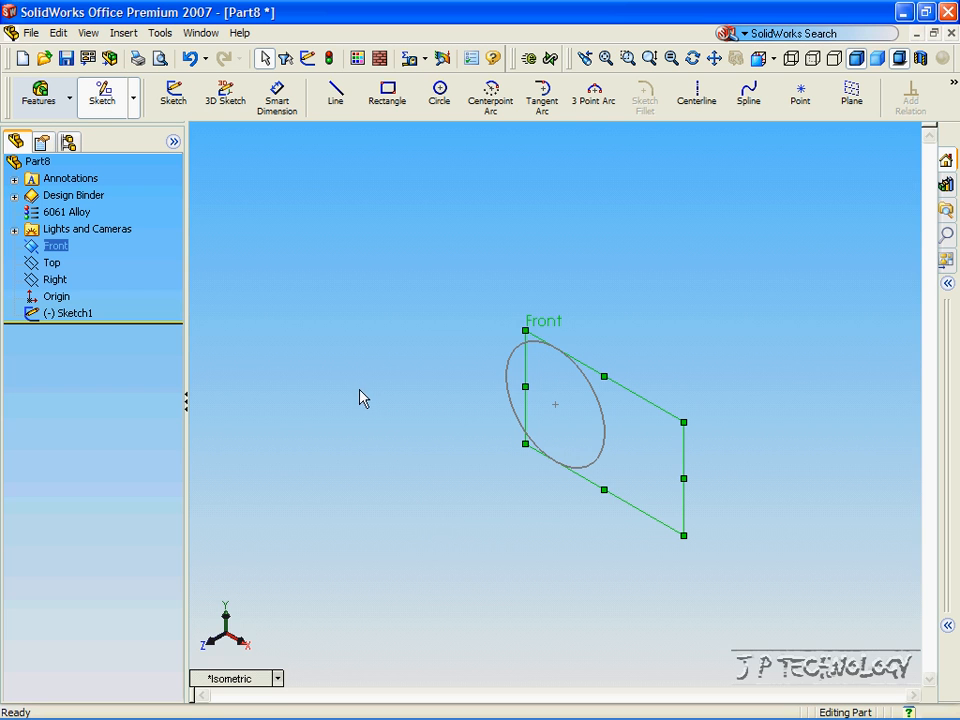
# Add Plane1 parallel to the Front plane at a 100 mm offset.
pyautogui.click(122, 32)
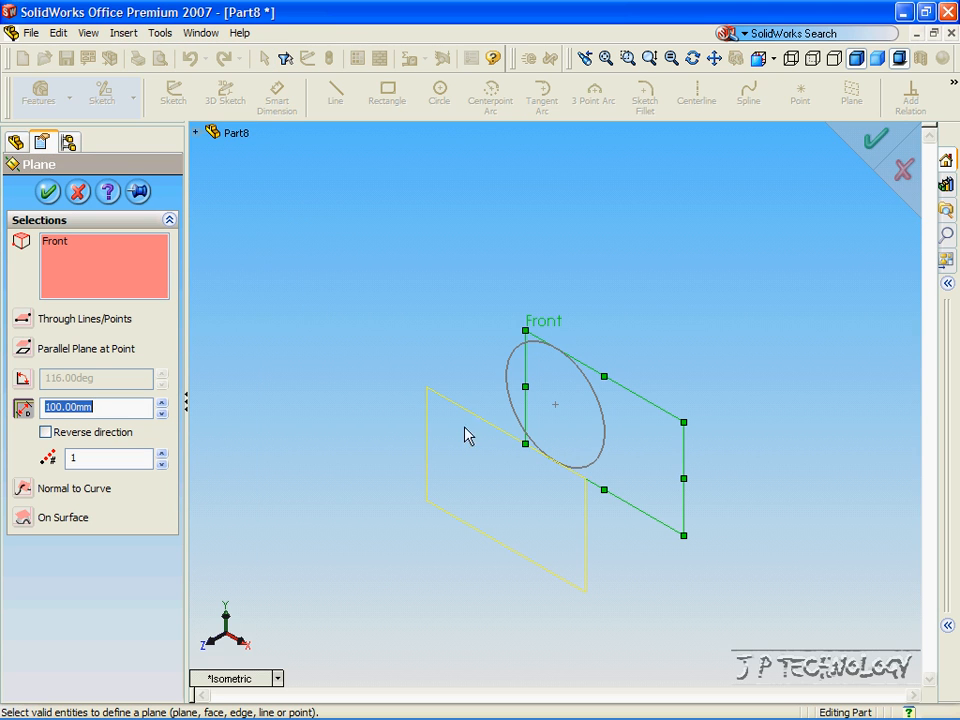
pyautogui.moveTo(584, 590)
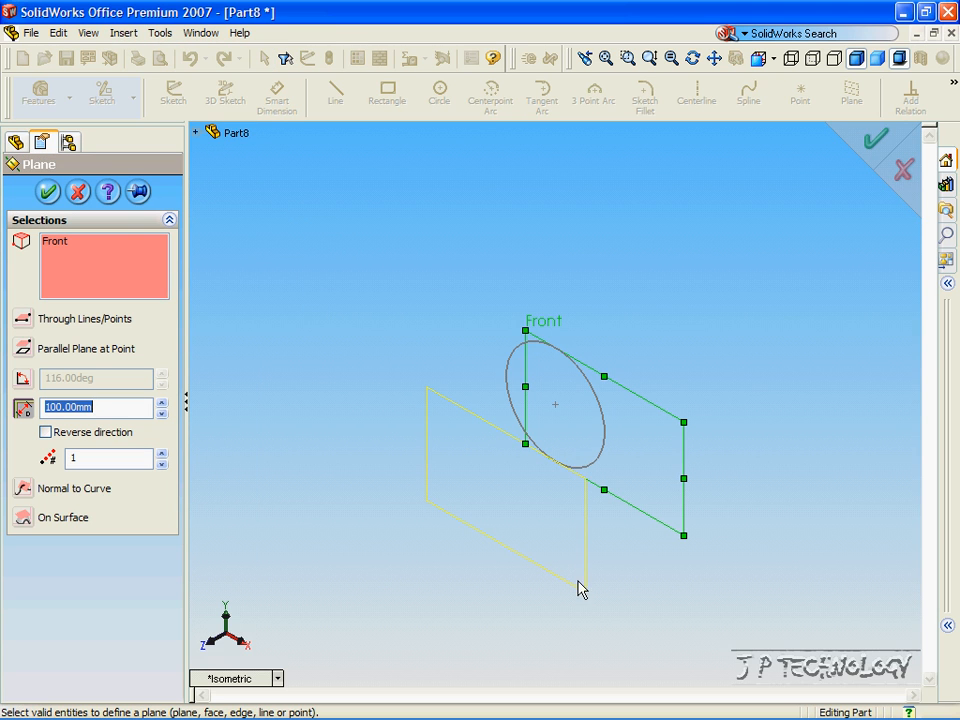
pyautogui.moveTo(524, 396)
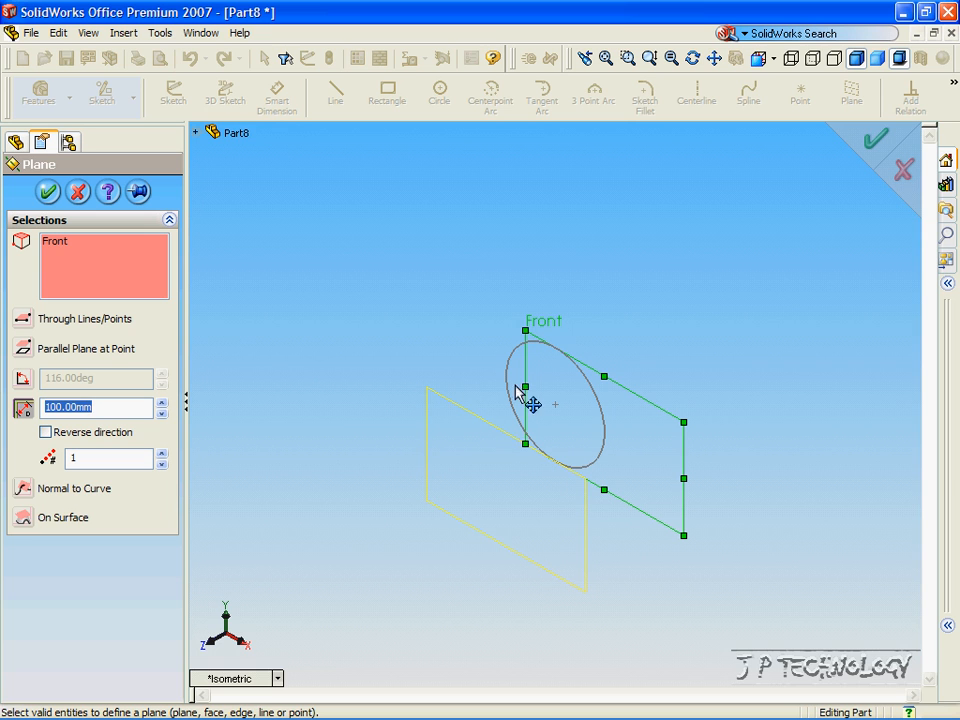
pyautogui.moveTo(104, 388)
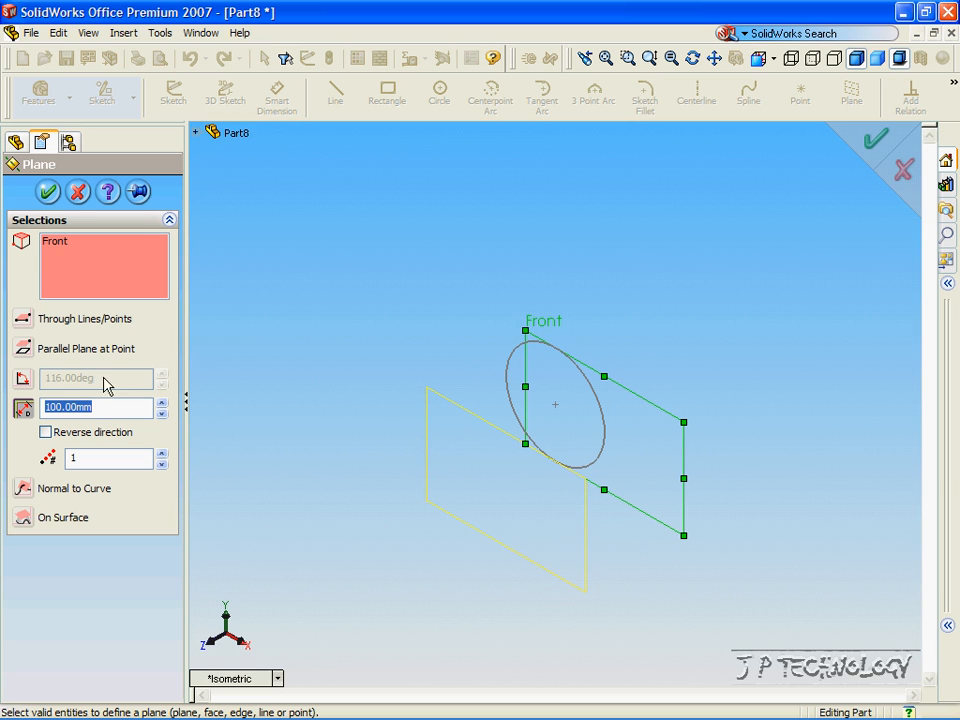
pyautogui.click(160, 402)
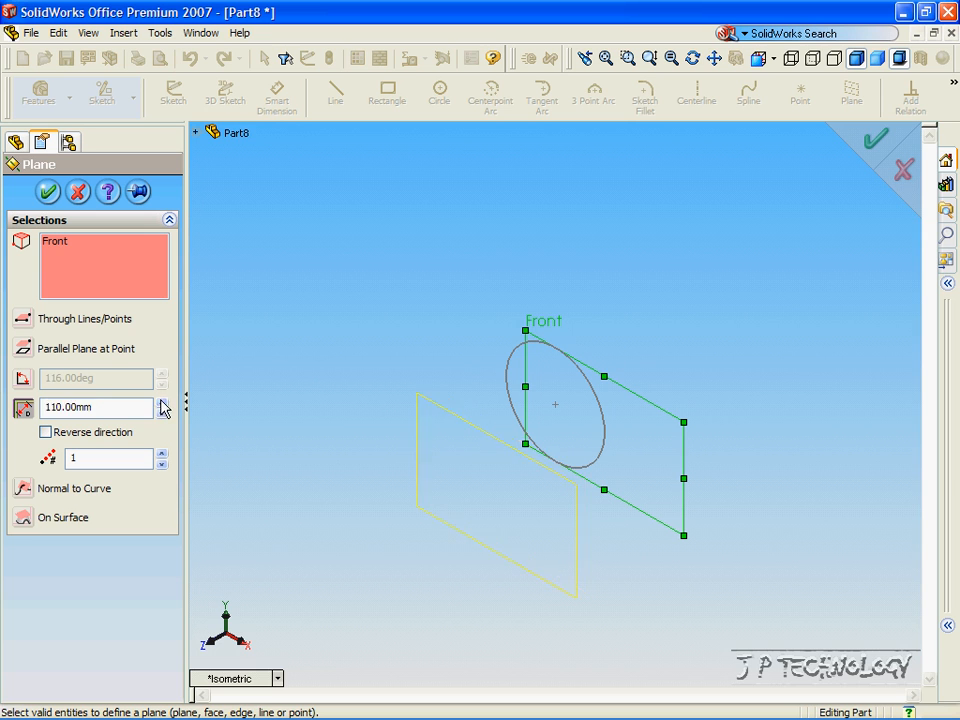
pyautogui.click(162, 400)
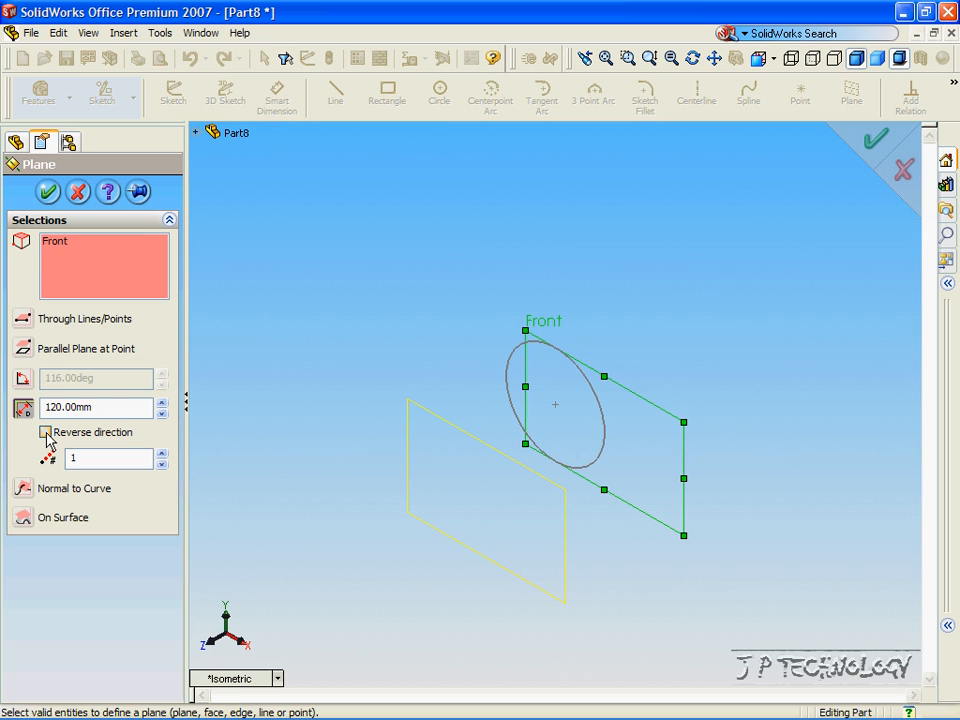
pyautogui.tripleClick(90, 408)
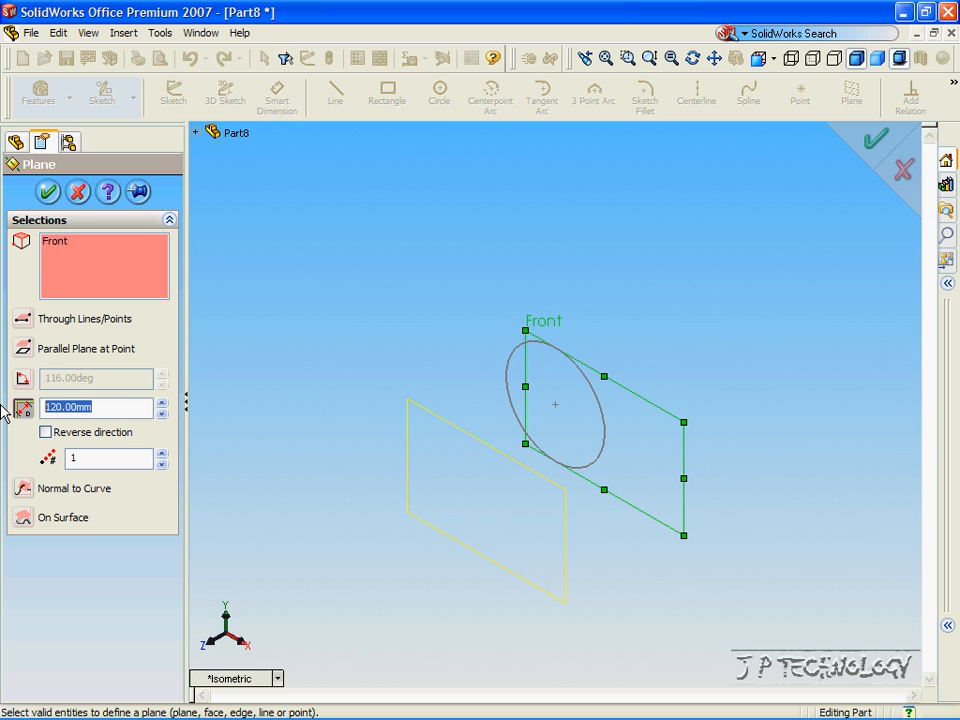
pyautogui.write('100')
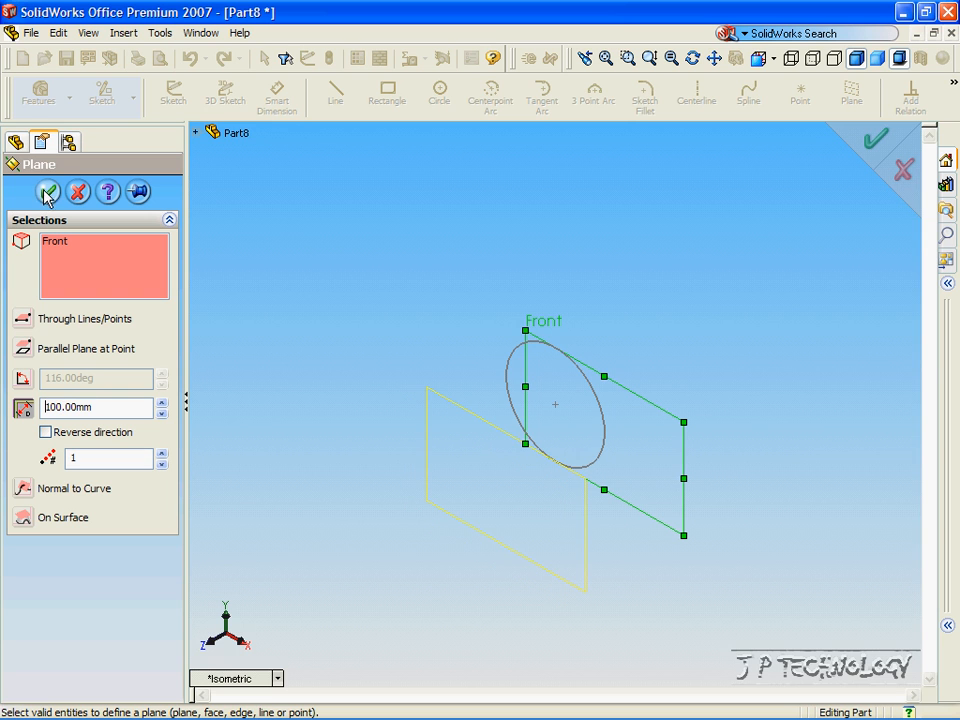
pyautogui.click(48, 192)
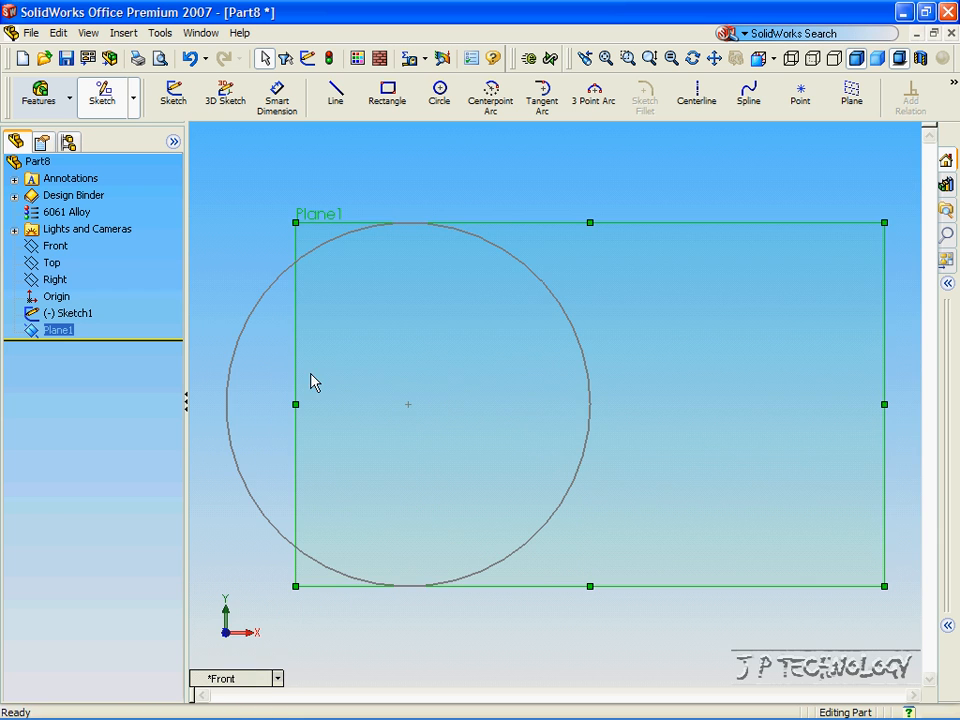
pyautogui.moveTo(440, 92)
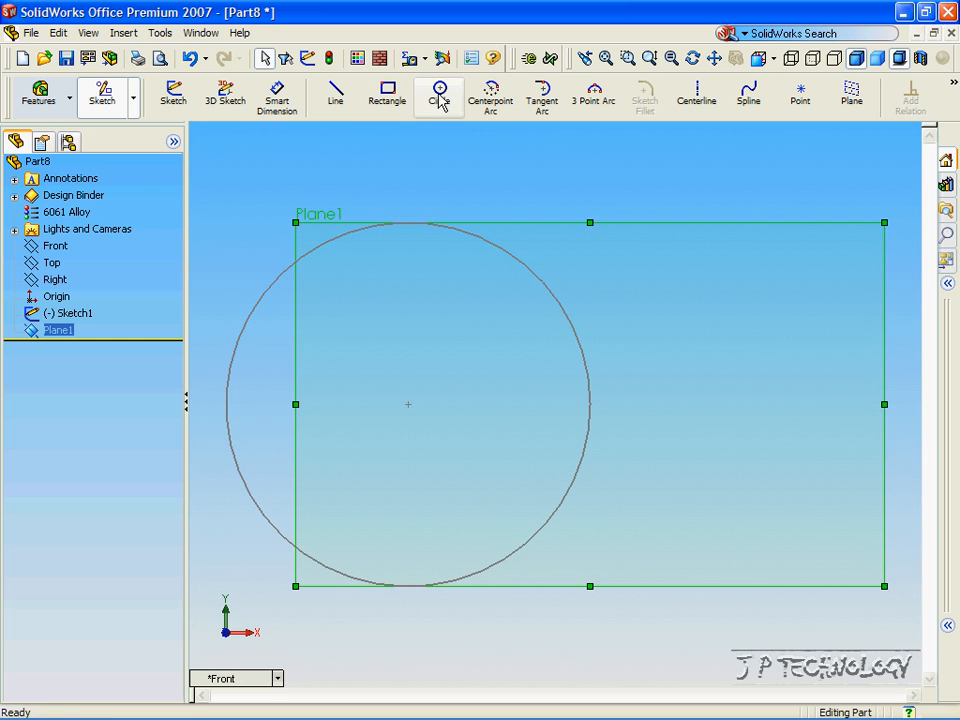
# Sketch a larger circle on Plane1 as Sketch2 and close the sketch.
pyautogui.click(438, 90)
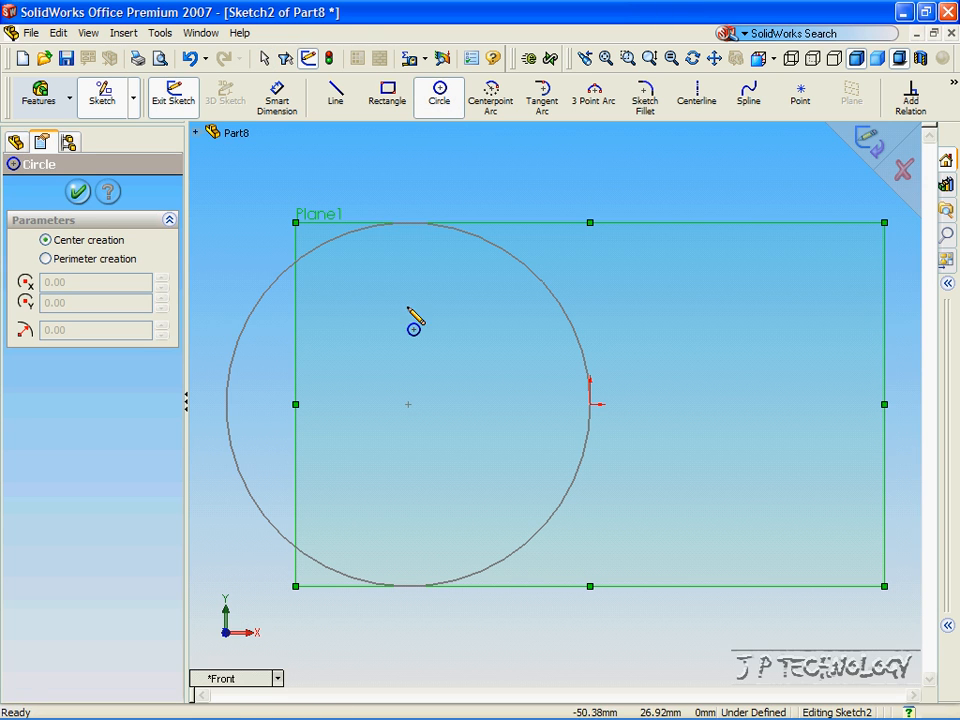
pyautogui.moveTo(390, 412)
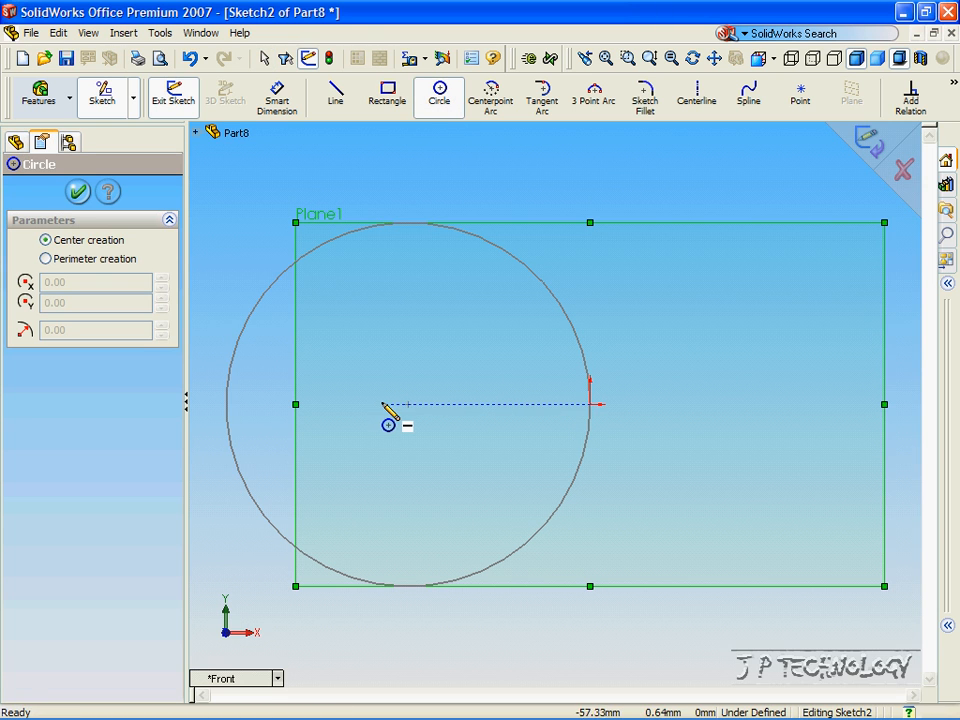
pyautogui.moveTo(324, 414)
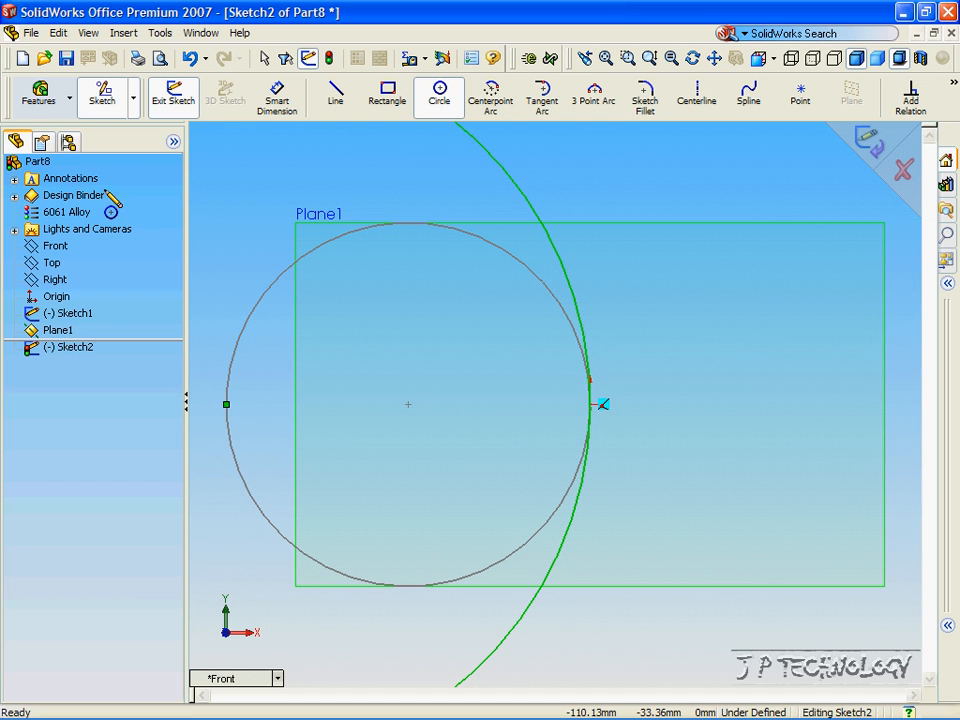
pyautogui.click(172, 96)
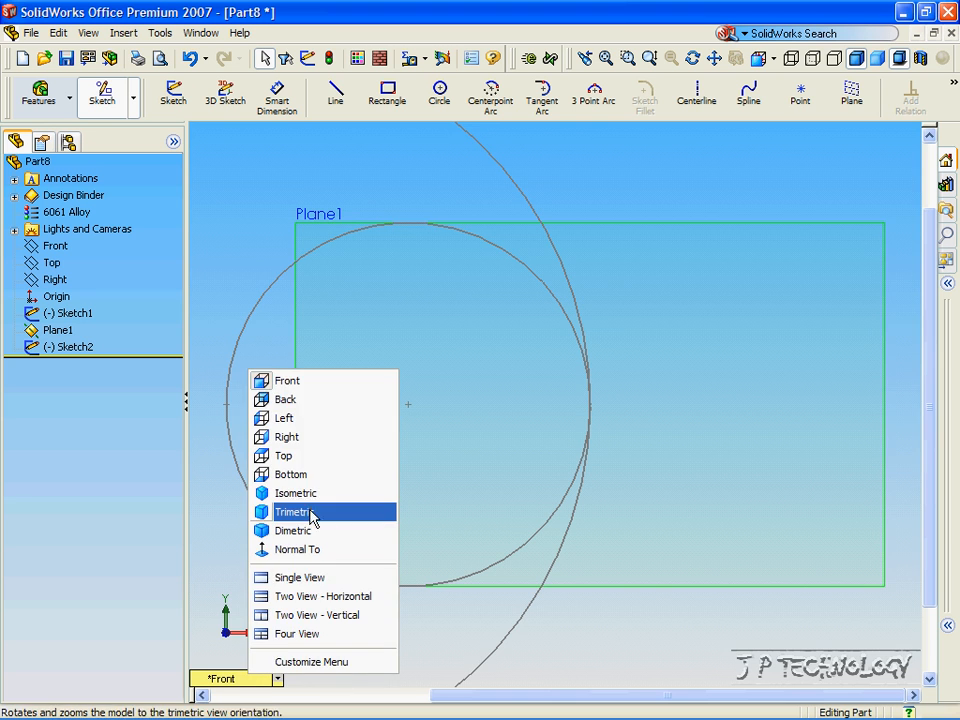
# Switch to a trimetric view in feature mode showing both circles apart.
pyautogui.click(292, 512)
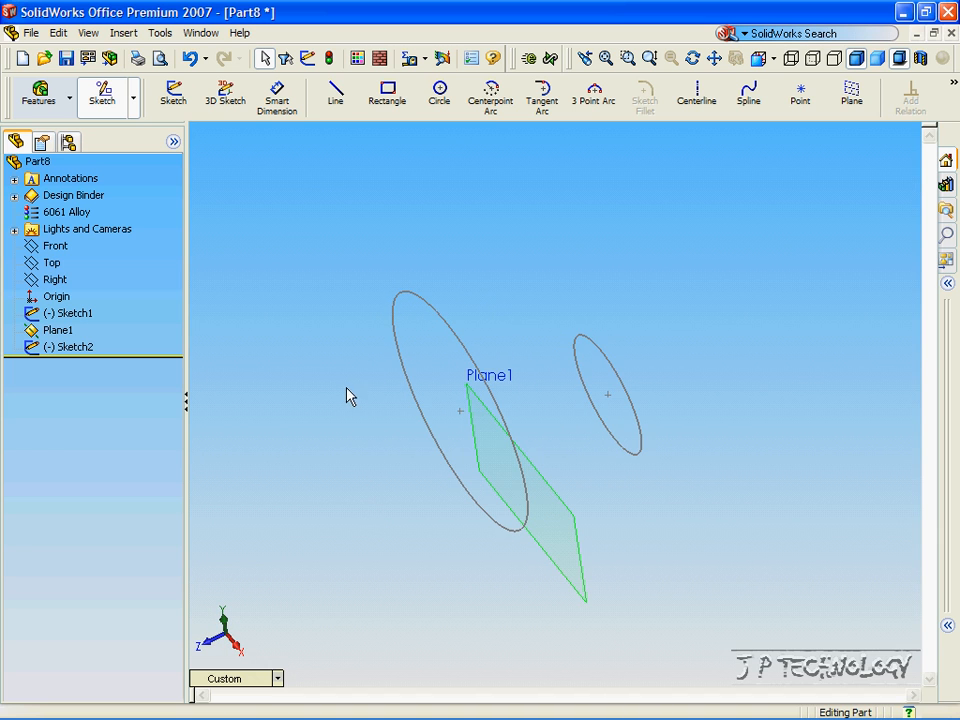
pyautogui.moveTo(36, 96)
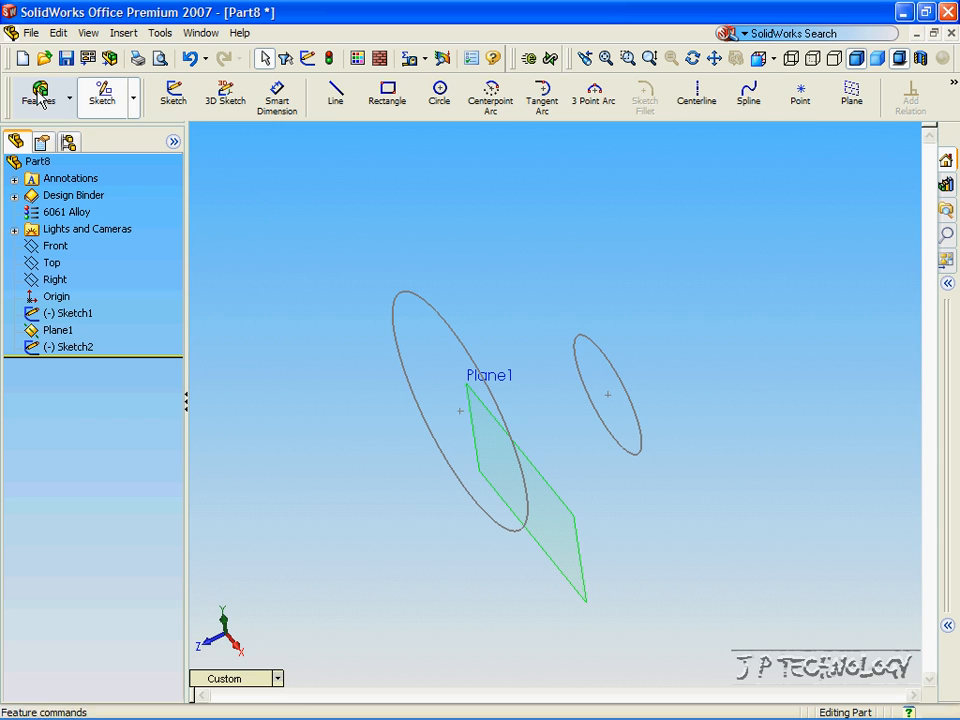
pyautogui.click(36, 96)
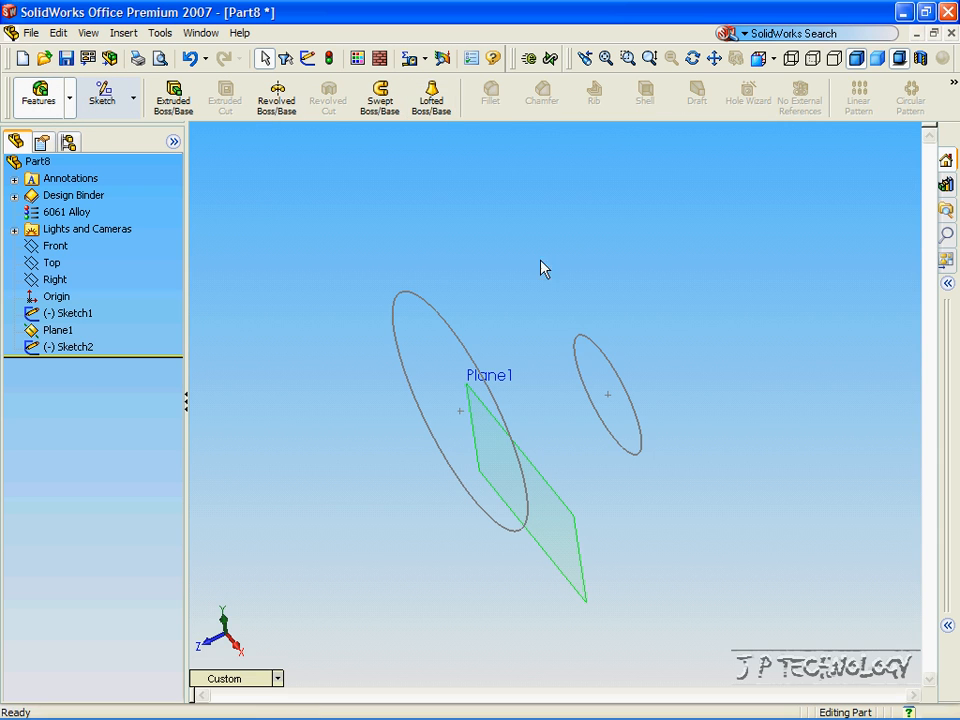
pyautogui.moveTo(544, 268); pyautogui.dragTo(458, 316)
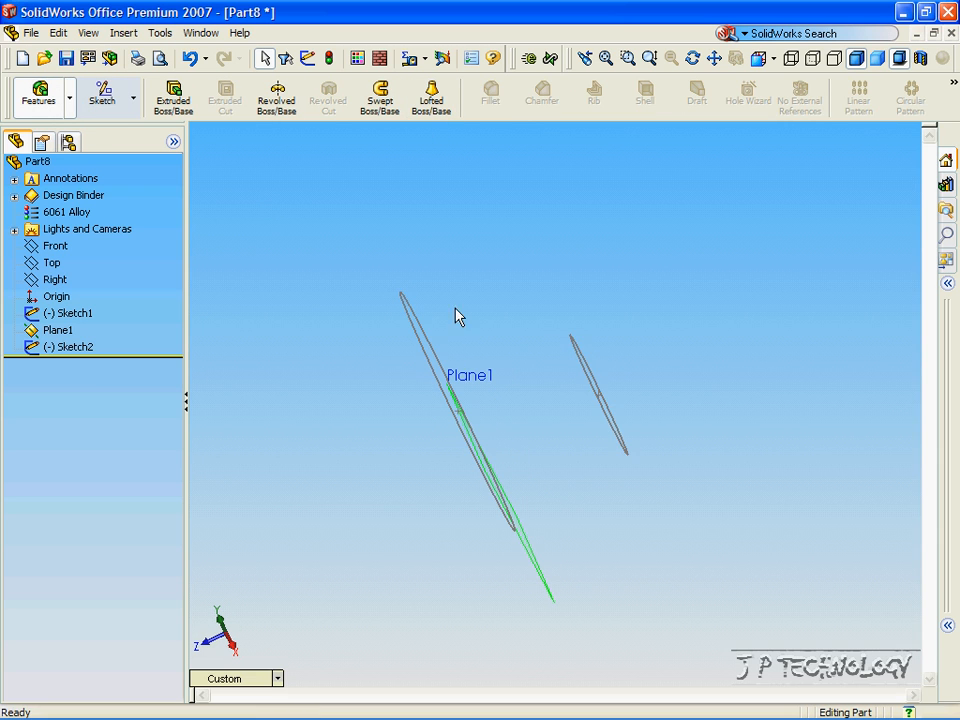
pyautogui.moveTo(570, 492)
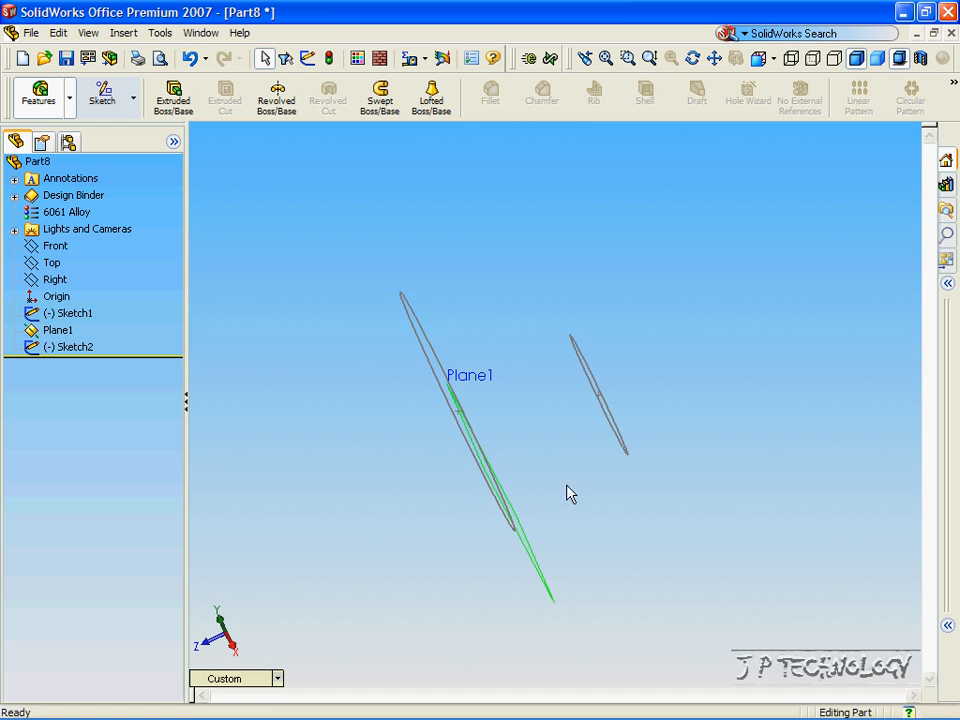
pyautogui.click(432, 96)
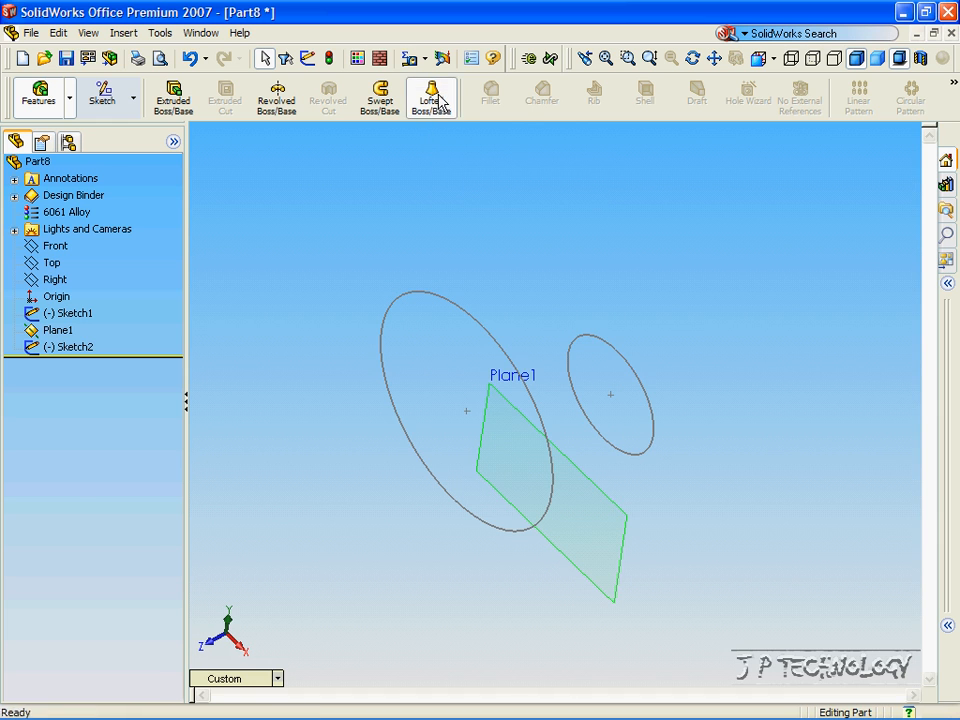
# Loft a solid, Loft1, between the Sketch1 and Sketch2 circles.
pyautogui.click(432, 96)
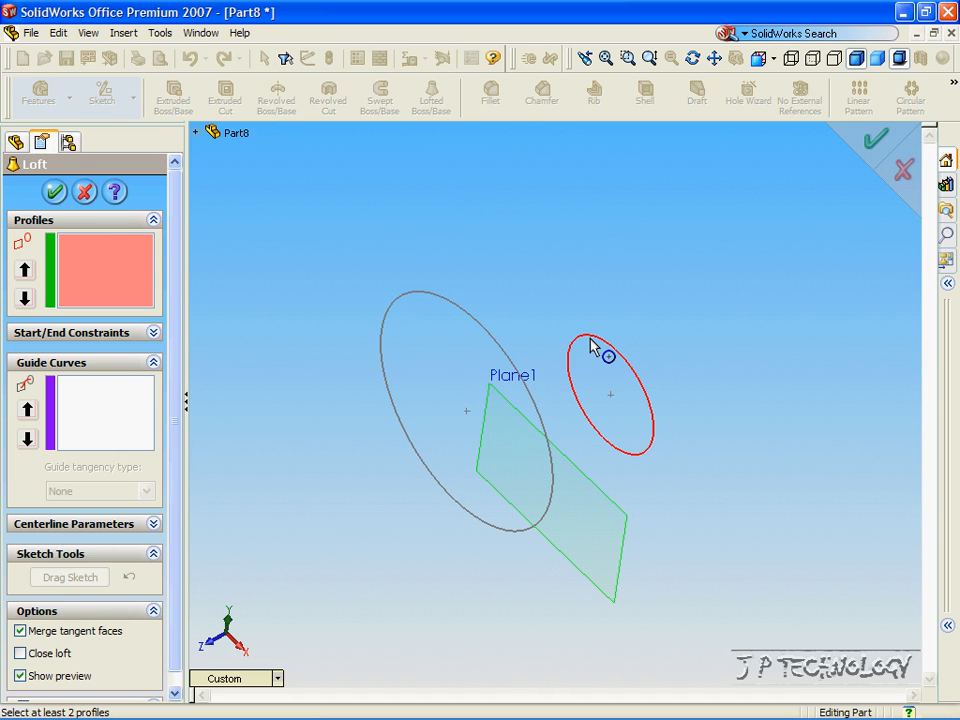
pyautogui.click(590, 356)
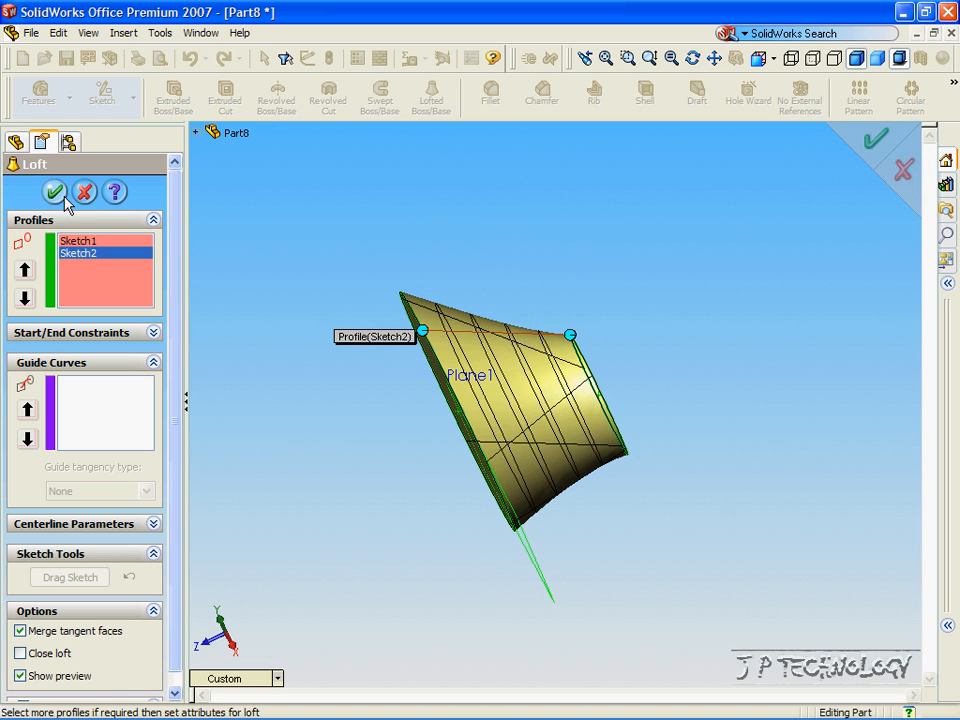
pyautogui.click(56, 192)
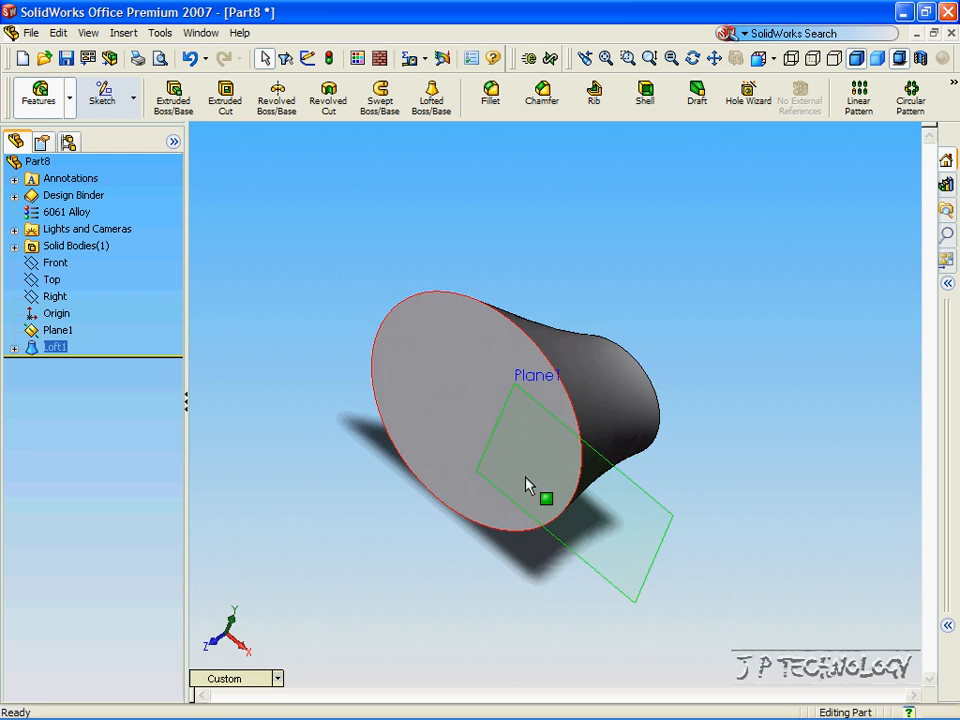
pyautogui.moveTo(530, 486); pyautogui.dragTo(370, 508)
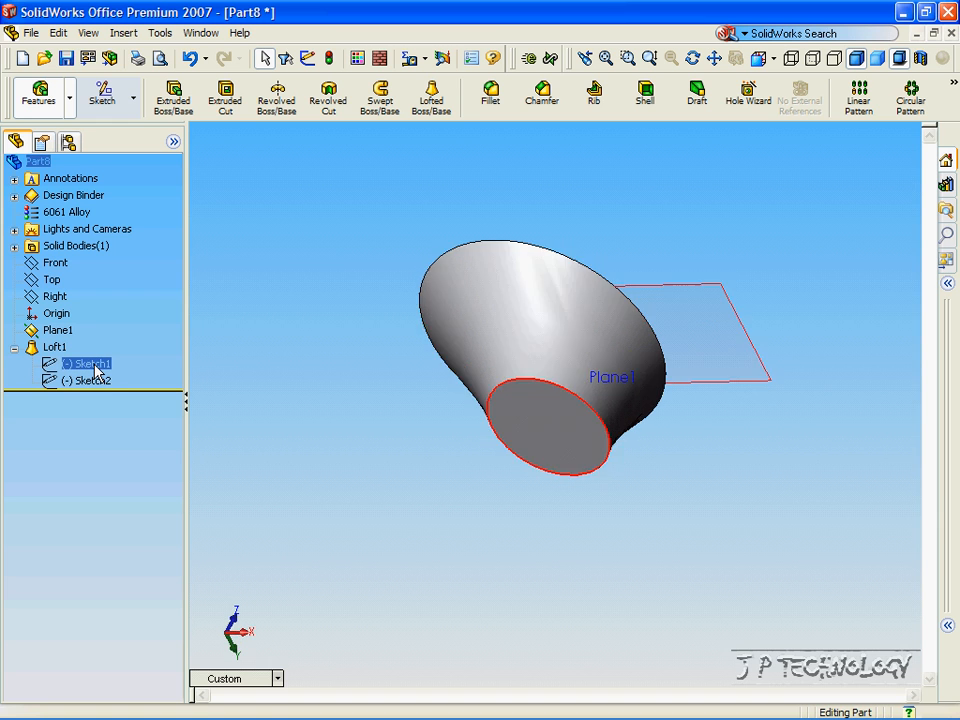
# Edit Sketch1 and dimension its circle to a much smaller diameter, tapering the loft.
pyautogui.rightClick(88, 364)
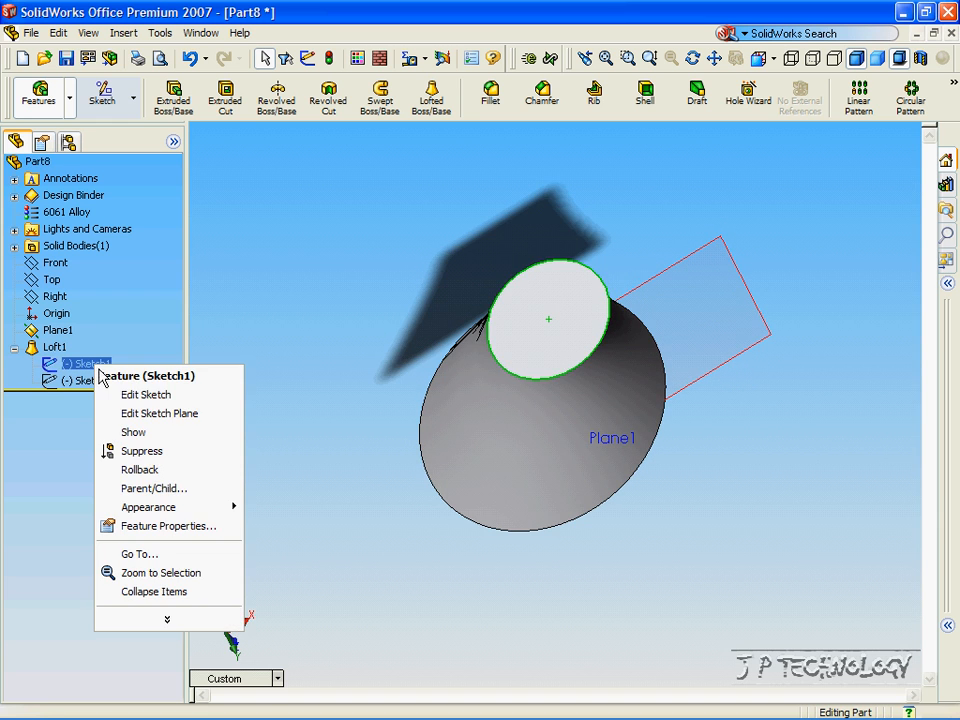
pyautogui.click(146, 394)
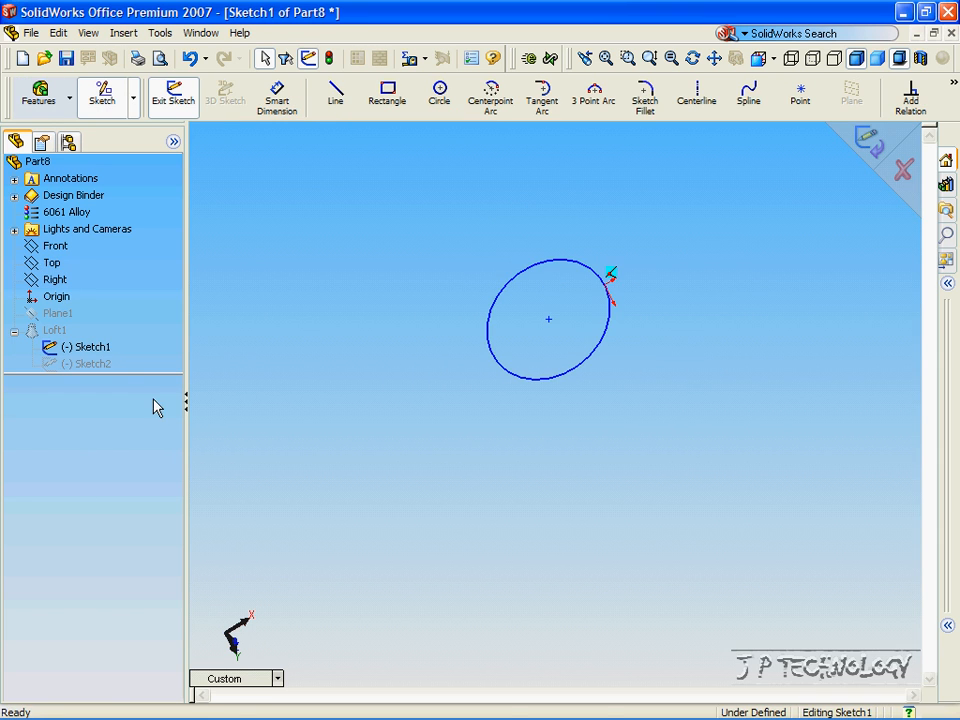
pyautogui.moveTo(276, 96)
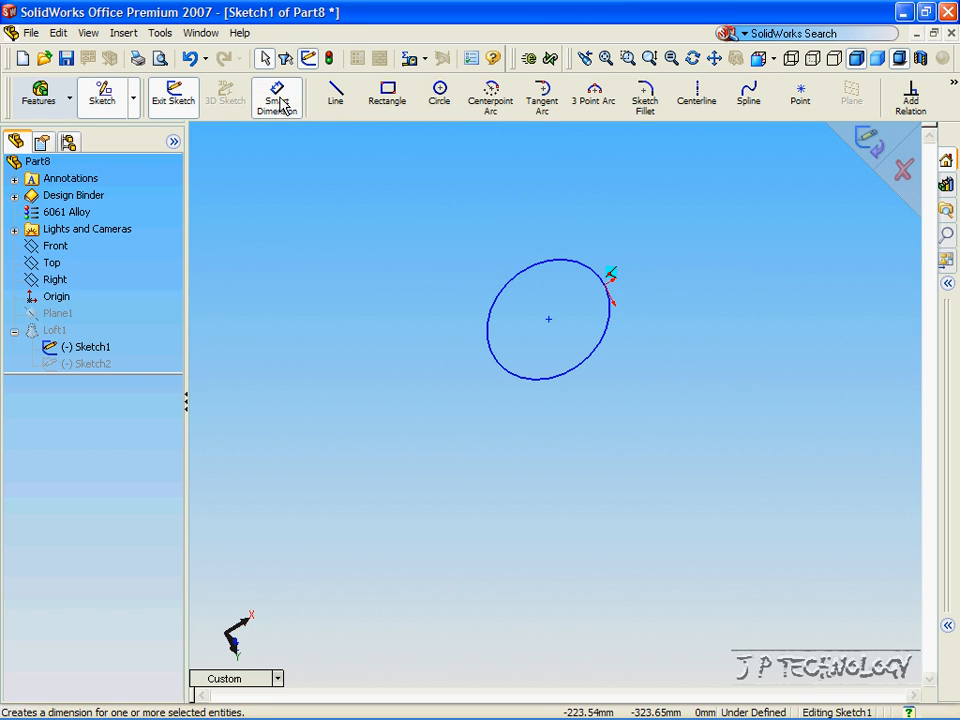
pyautogui.click(276, 96)
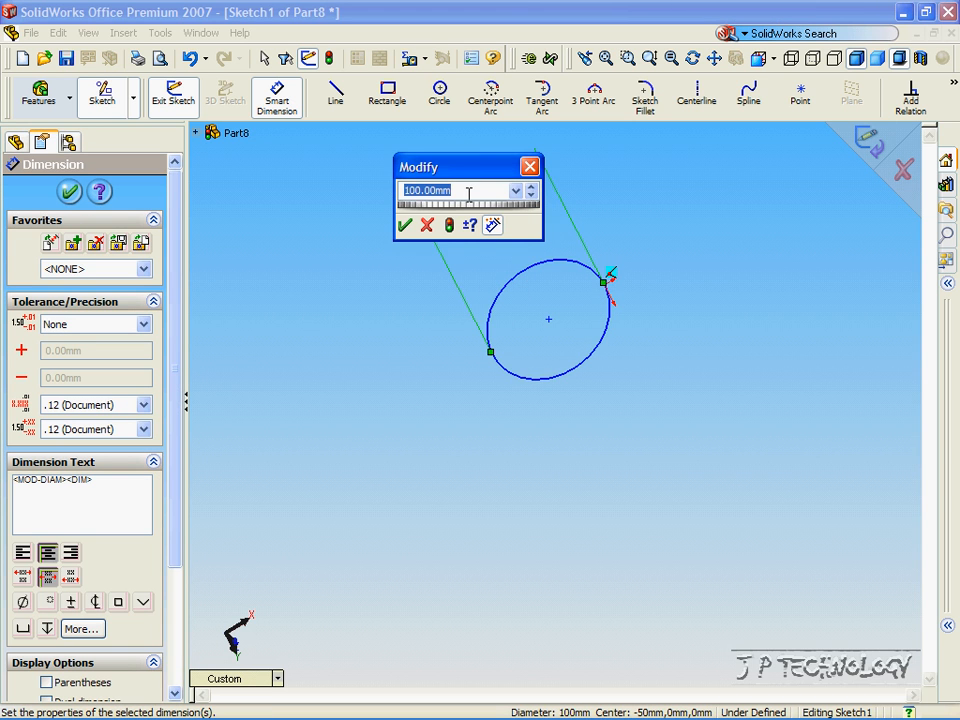
pyautogui.click(404, 224)
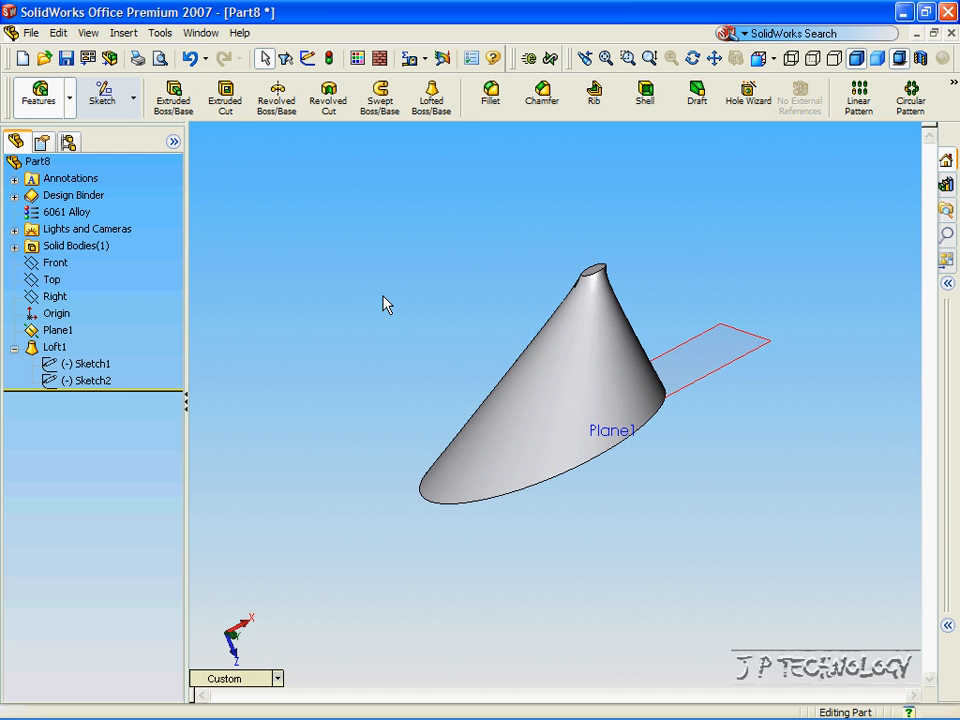
pyautogui.moveTo(302, 276)
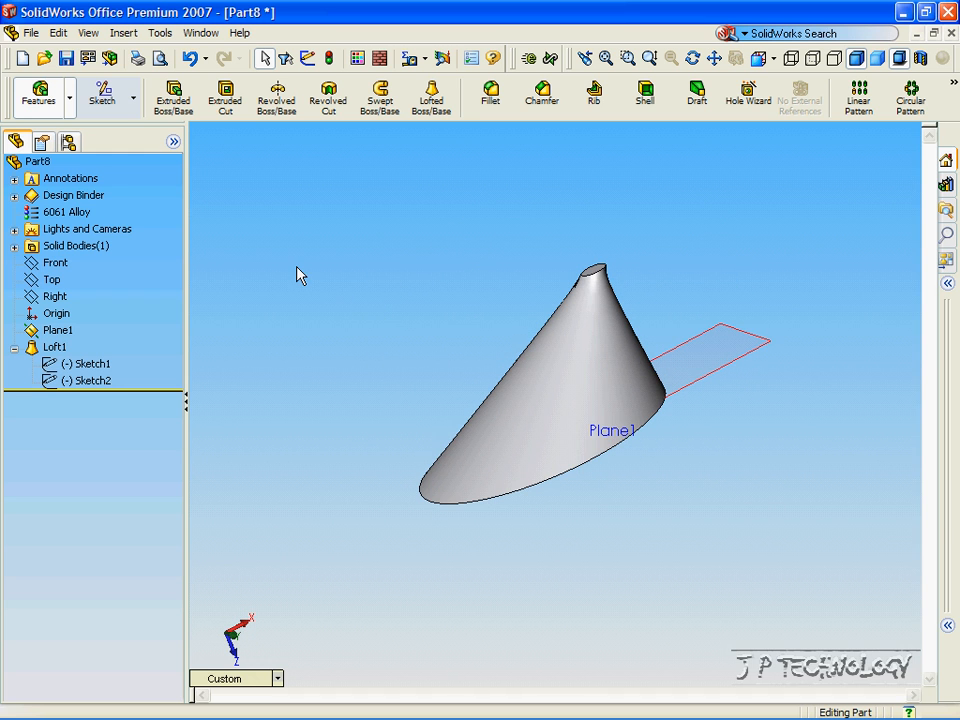